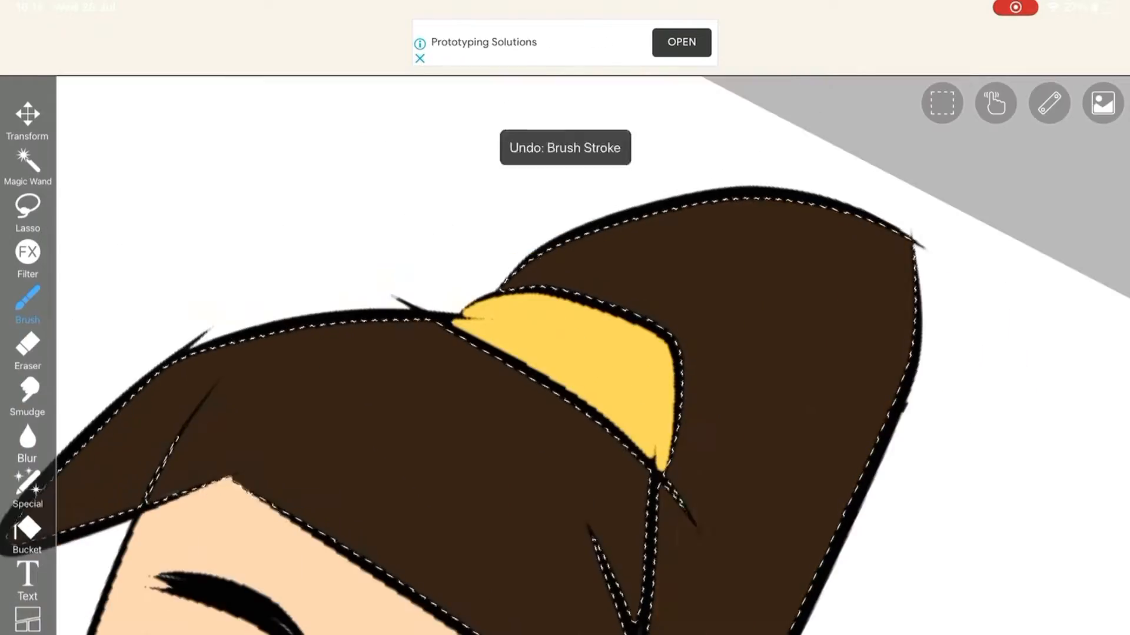
# Undo the last brush stroke on the brown ponytail hair
pyautogui.click(1102, 103)
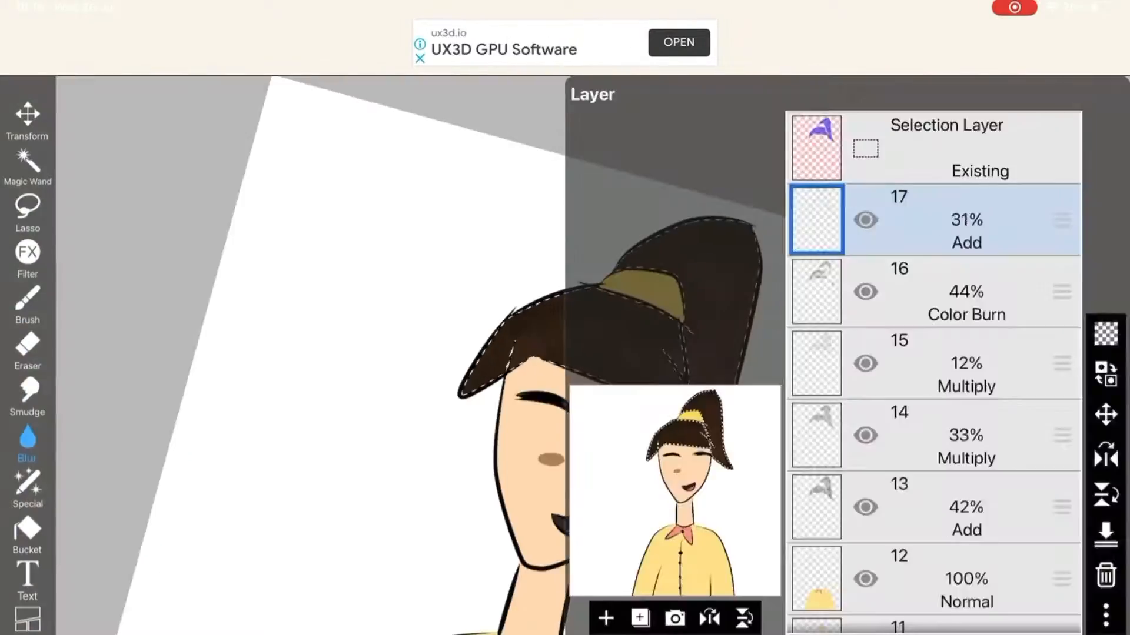
# Set layer 17 to Add blend mode at 31% opacity
pyautogui.click(27, 302)
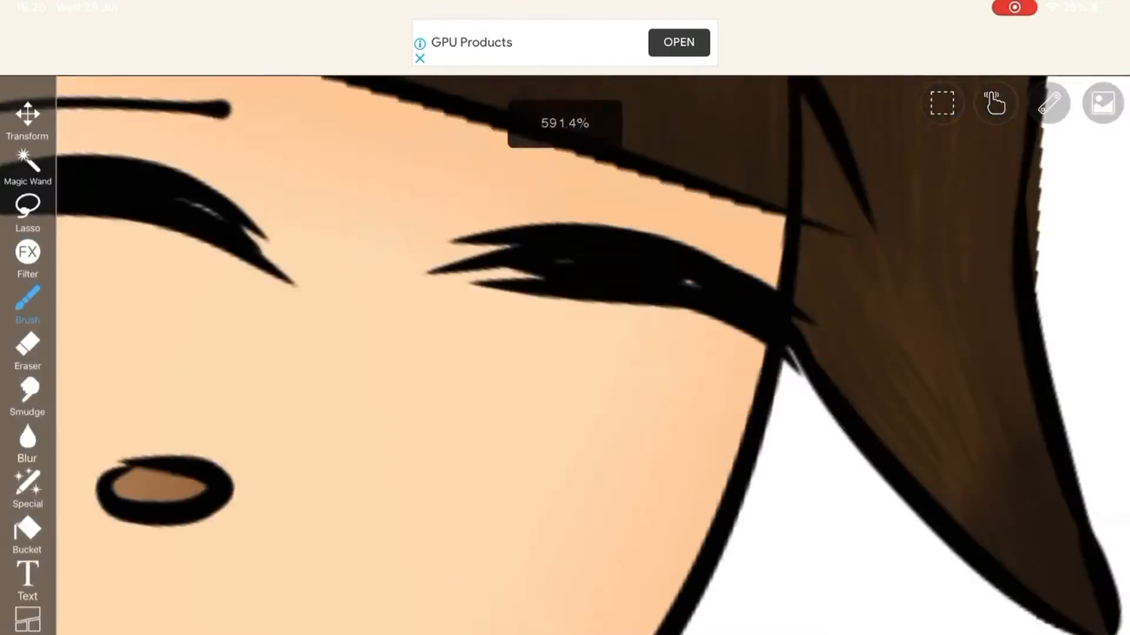
# Undo the stray stroke near the eyes and pick Dip Pen (Hard) at 3.6 px
pyautogui.click(26, 303)
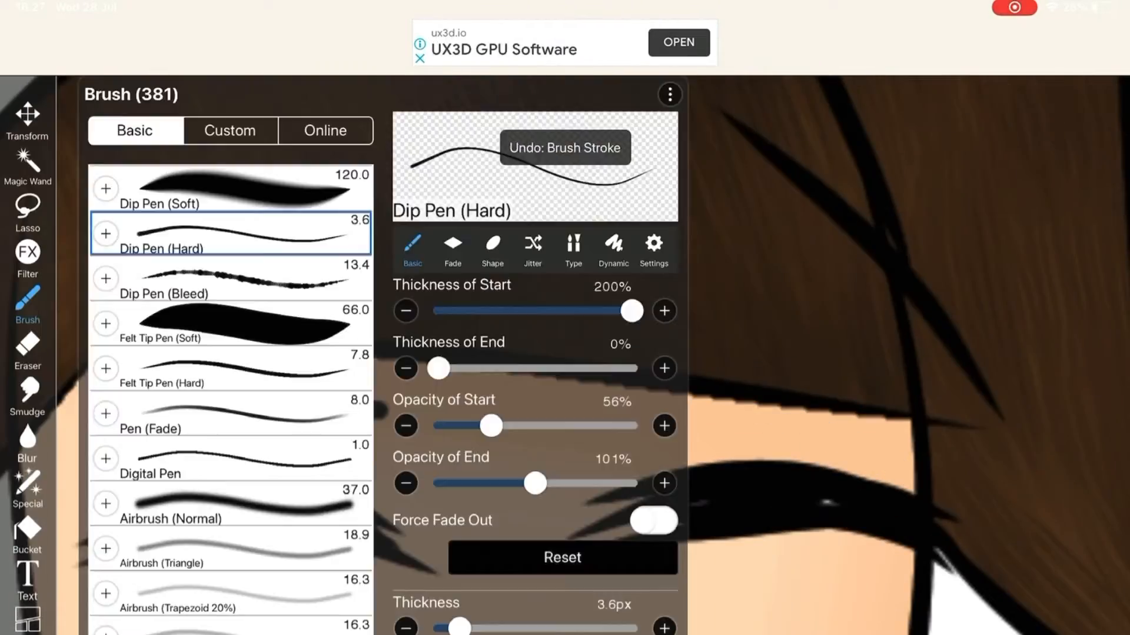